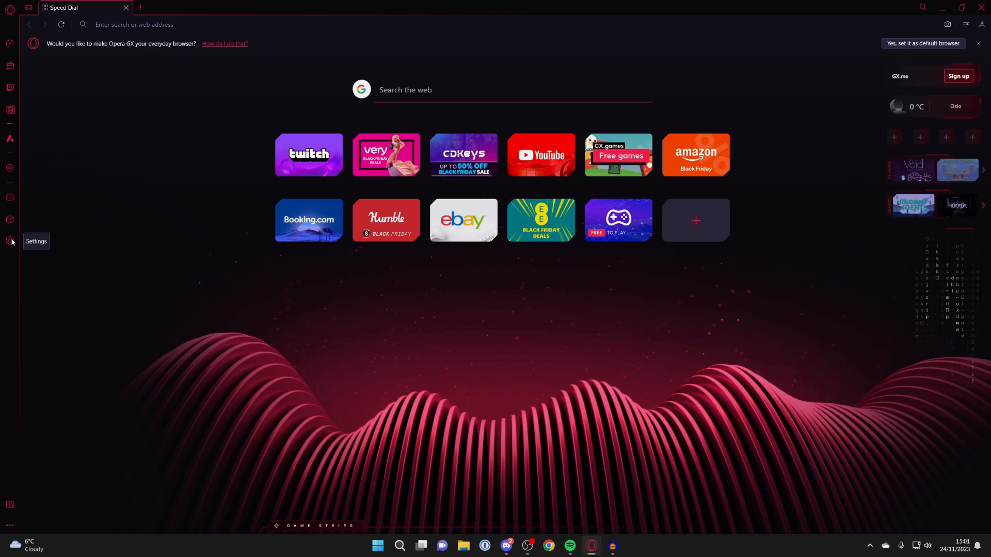
mouse_move(61, 113)
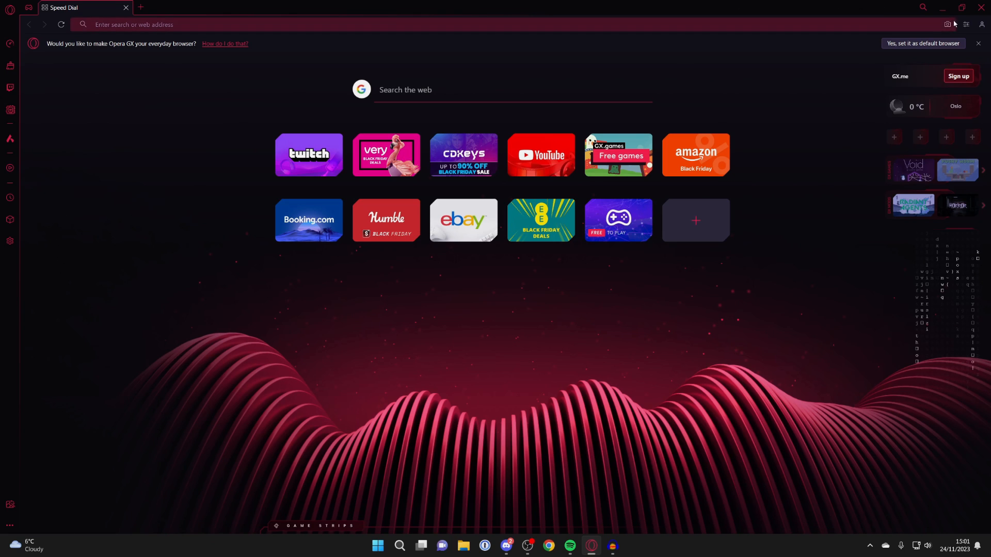
Show the Easy setup side panel and keep the sidebar enabled on the start page.
left_click(965, 25)
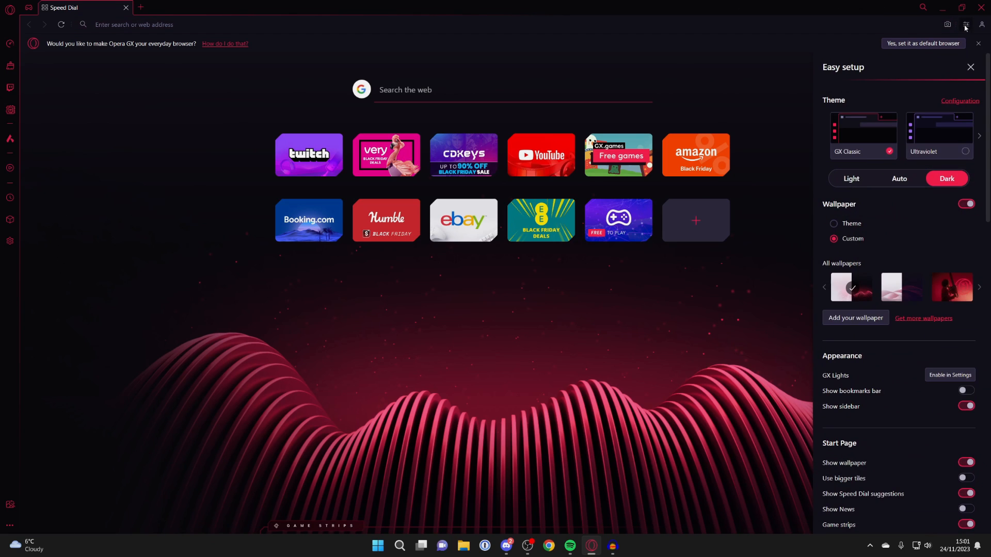
mouse_move(845, 406)
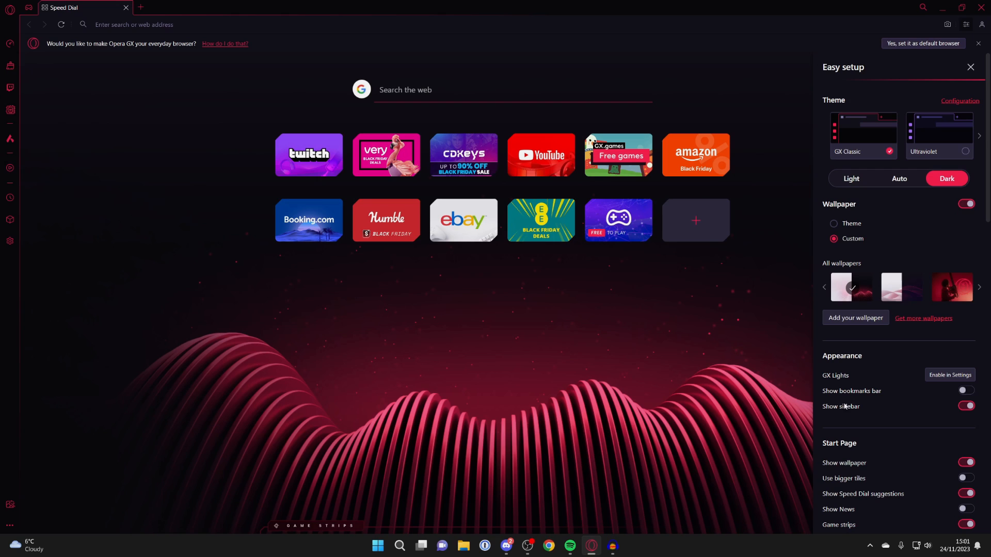
left_click(965, 405)
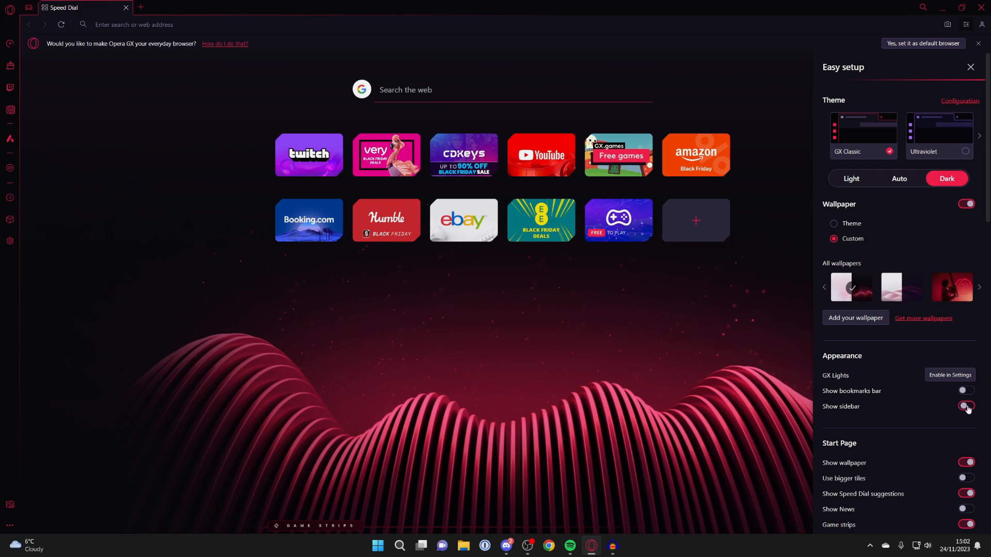
left_click(964, 406)
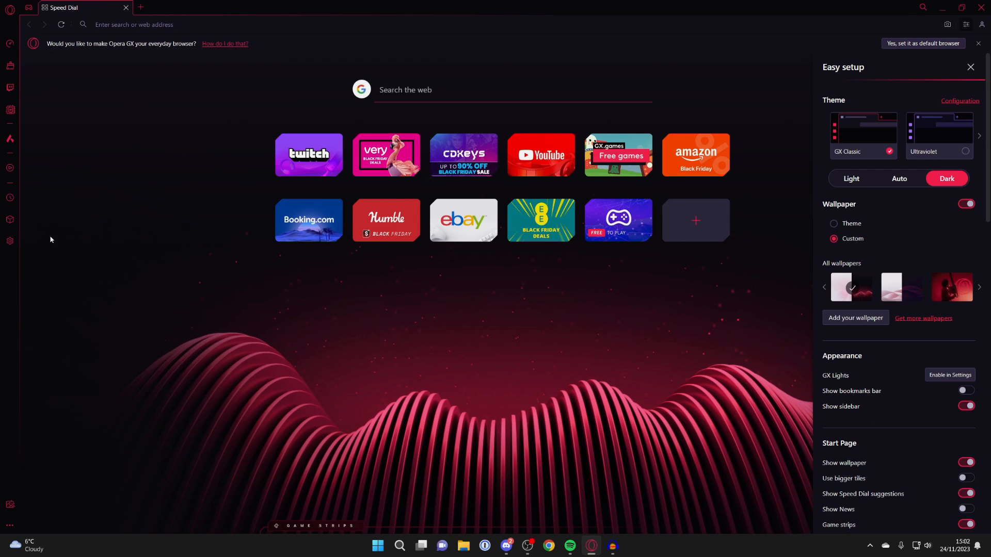
Reach the GX feature options in full Settings, down to the Browser sounds entry.
left_click(959, 101)
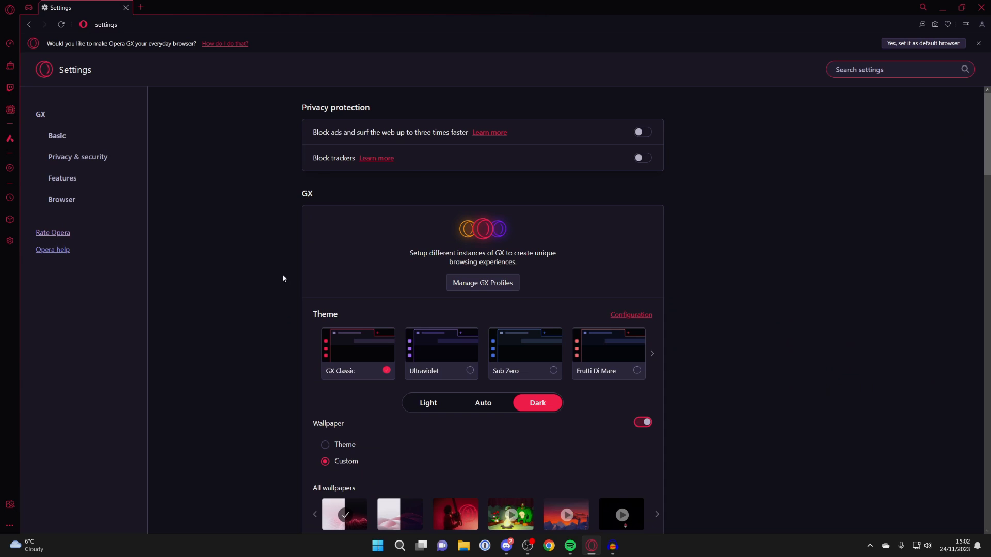
scroll("down", 3)
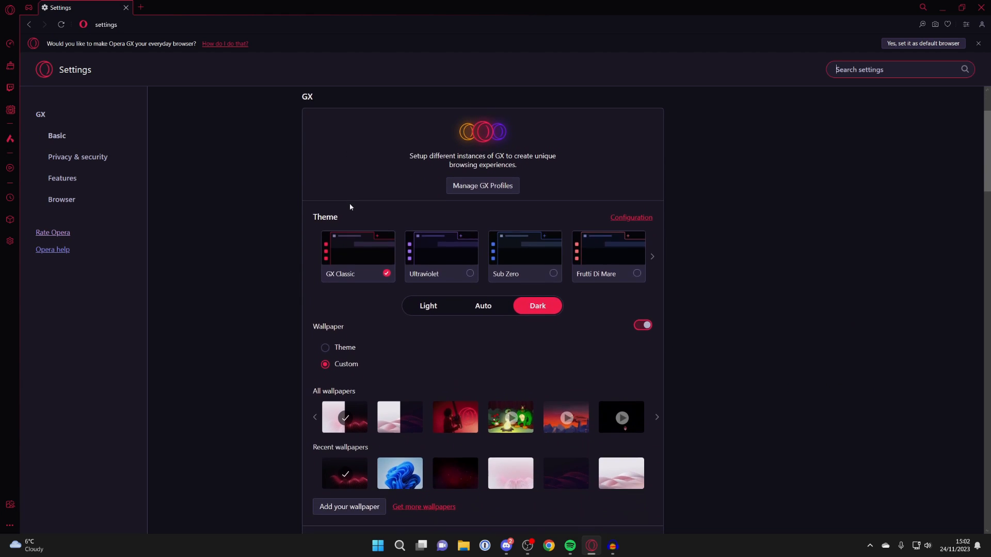
scroll("down", 3)
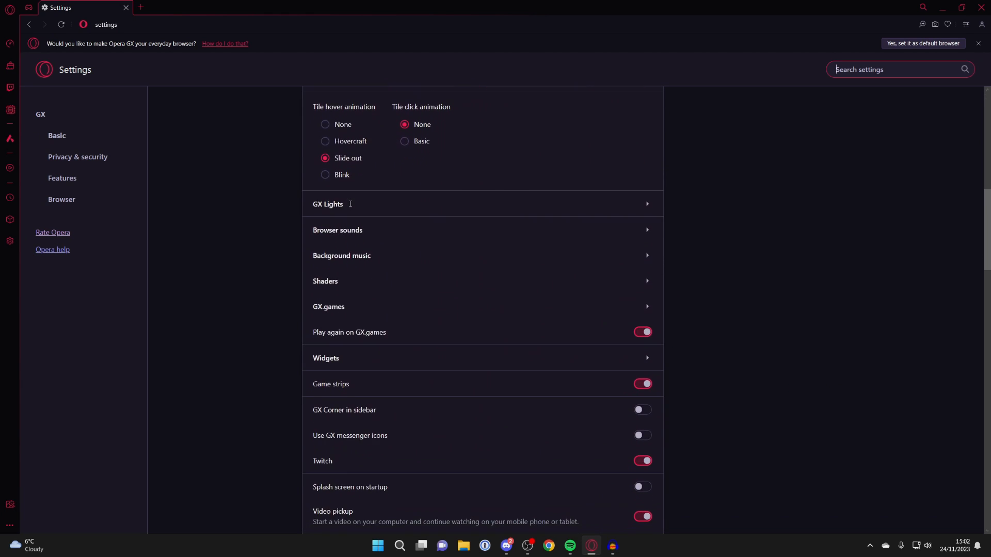
mouse_move(338, 234)
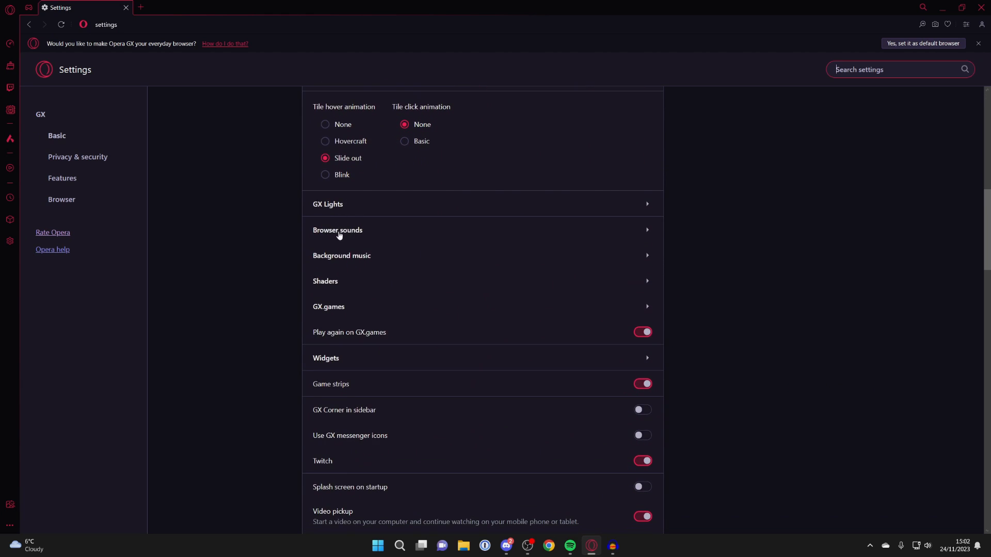
In Browser sounds, switch off the Typing sound while other sounds stay on.
left_click(337, 230)
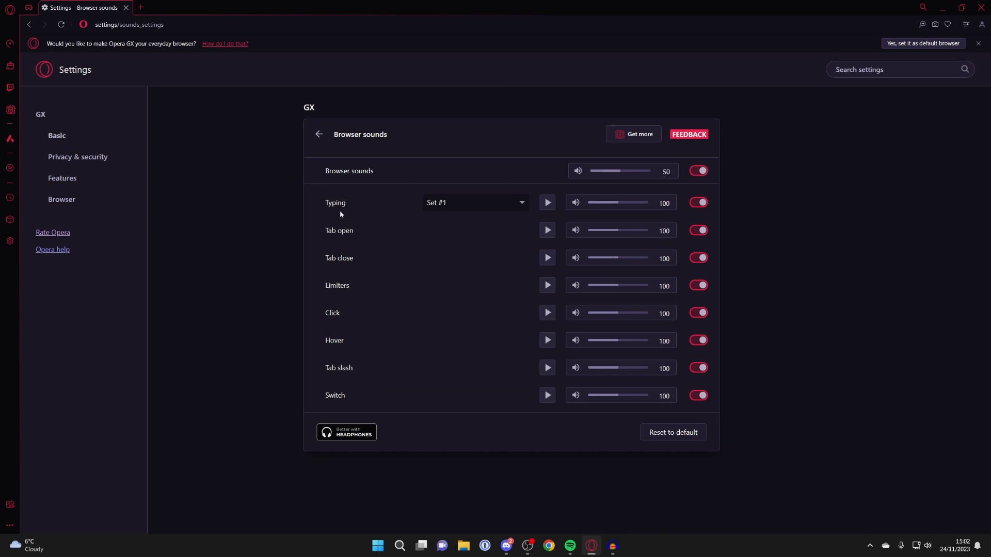
mouse_move(439, 210)
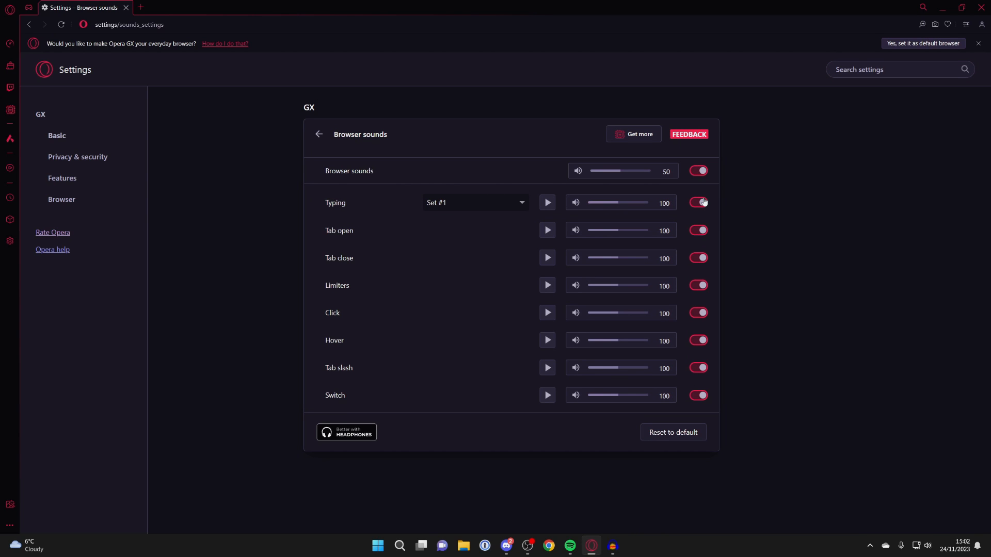
left_click(698, 203)
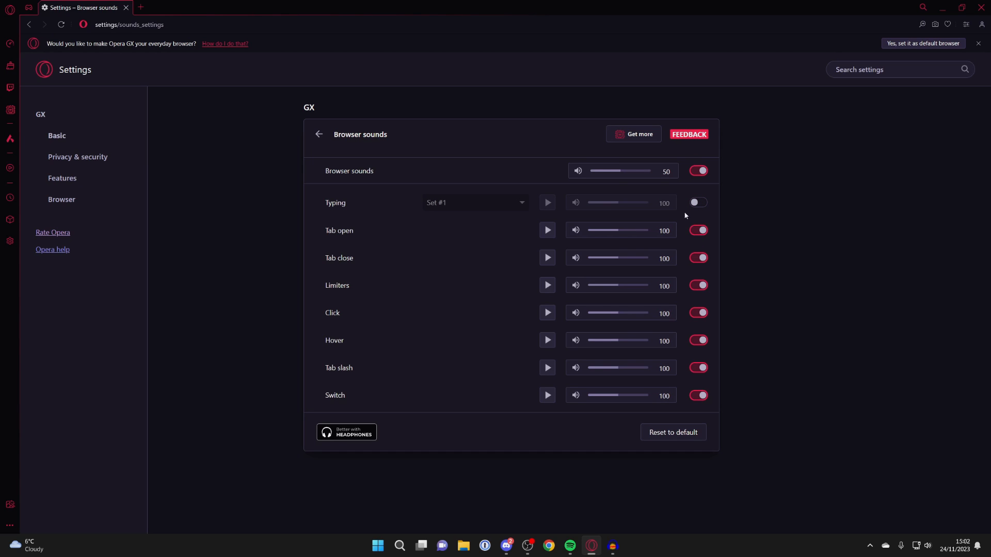
mouse_move(645, 206)
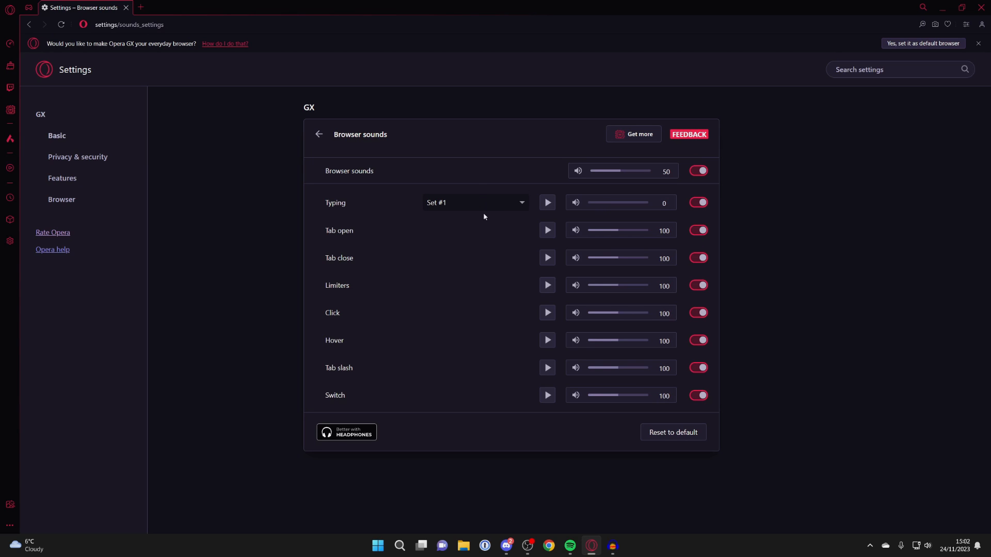
mouse_move(581, 218)
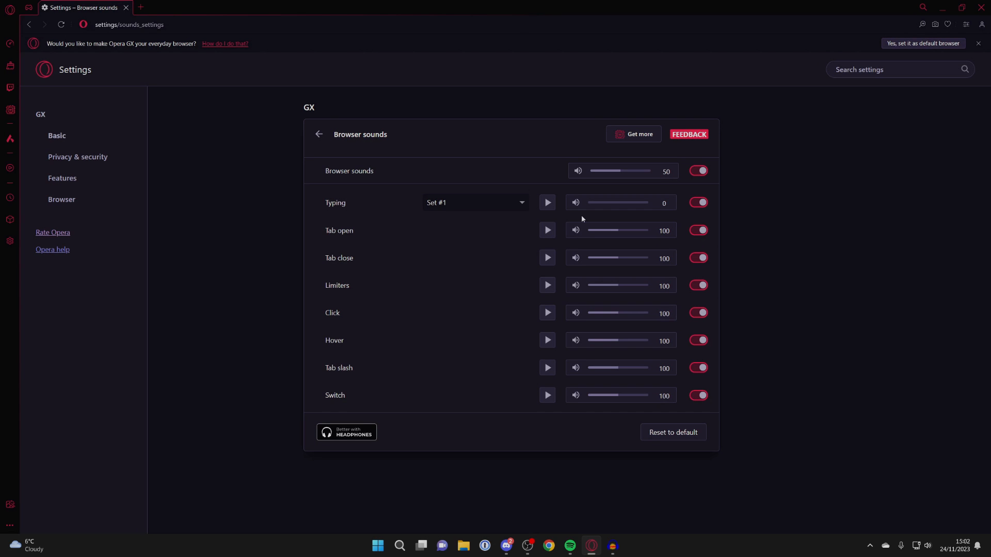